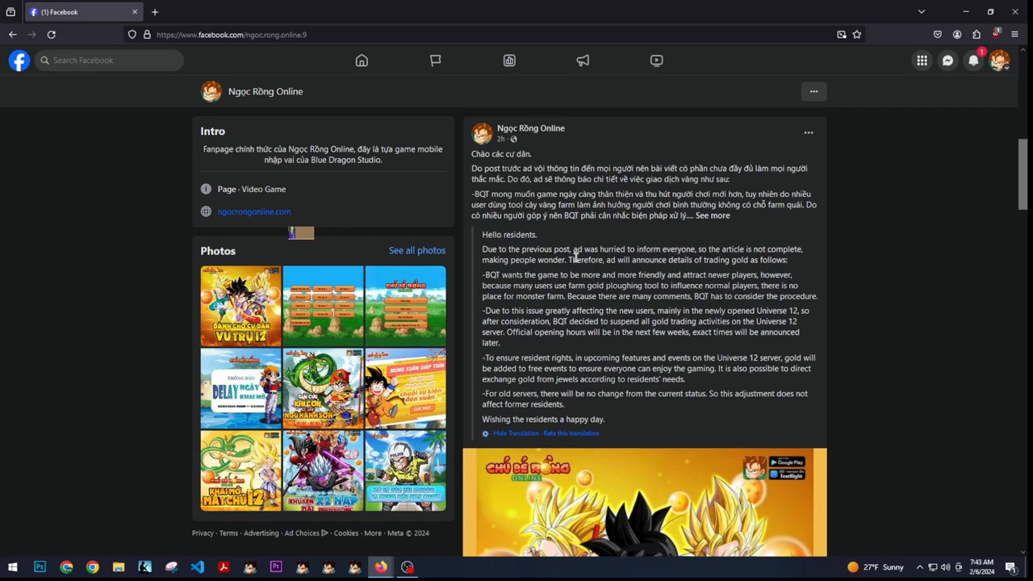
mouse_move(599, 309)
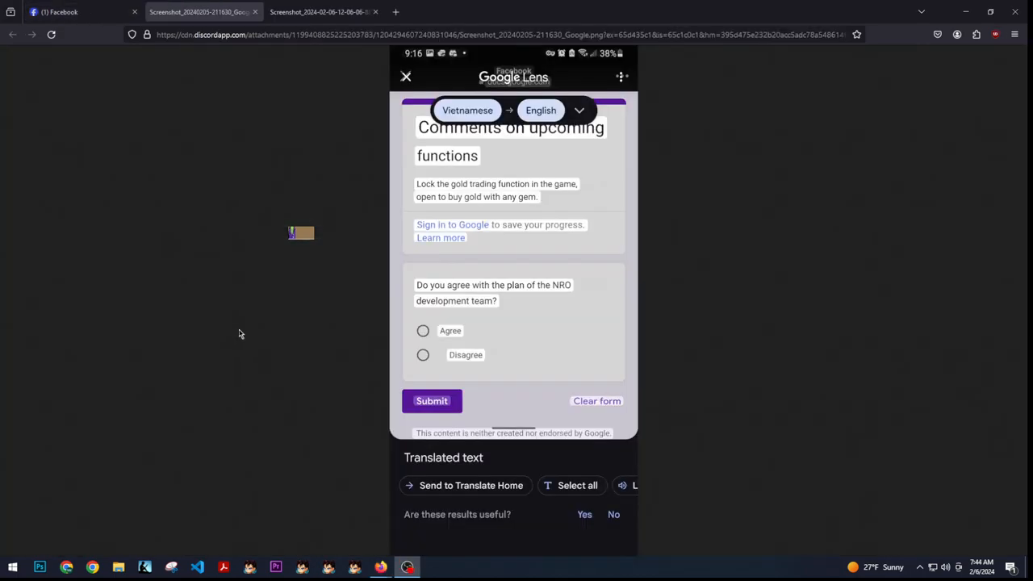
mouse_move(575, 262)
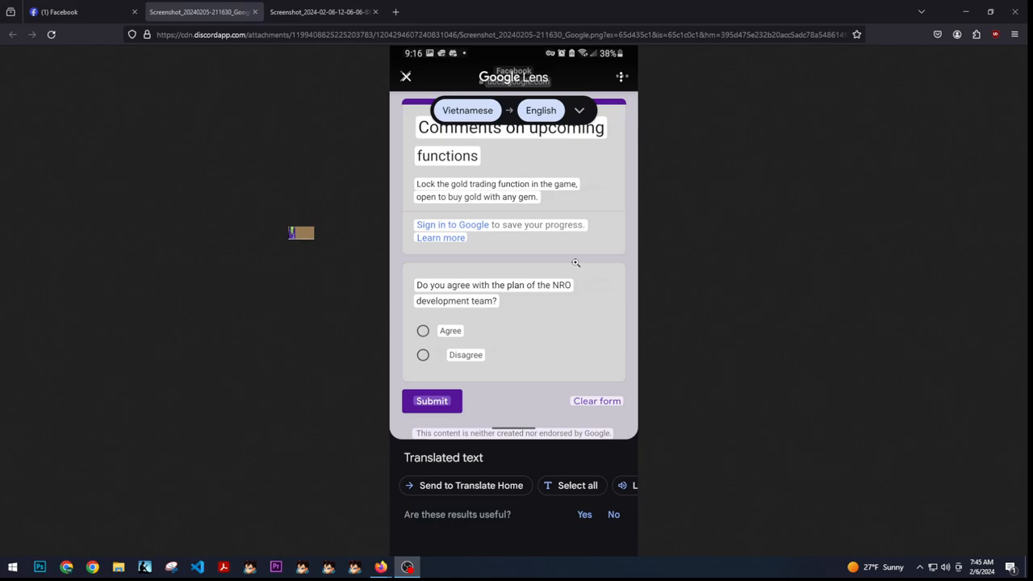
mouse_move(311, 335)
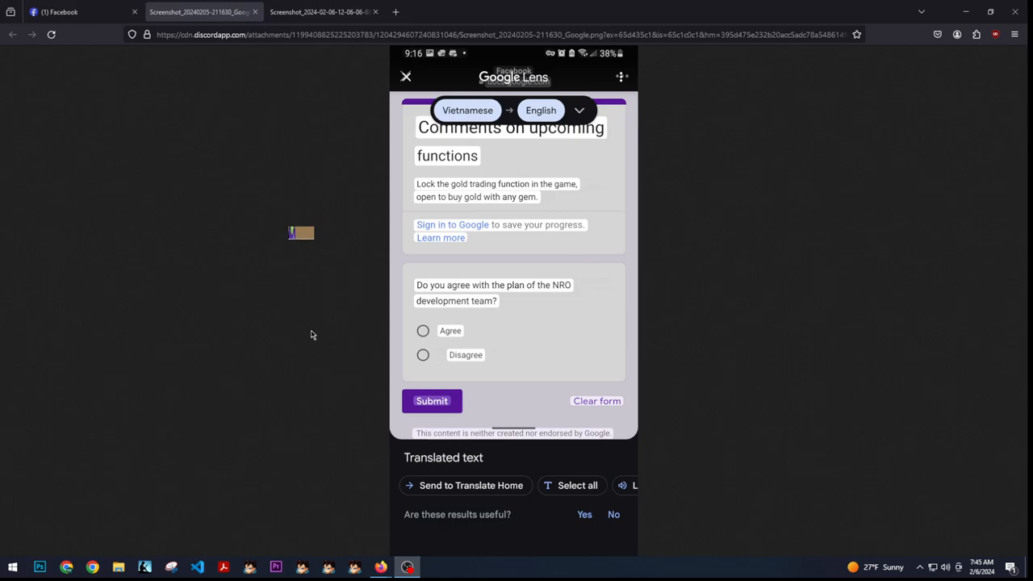
Compare the translated gold-trading announcement with the translated survey screenshot, ending on the screenshot
click(73, 13)
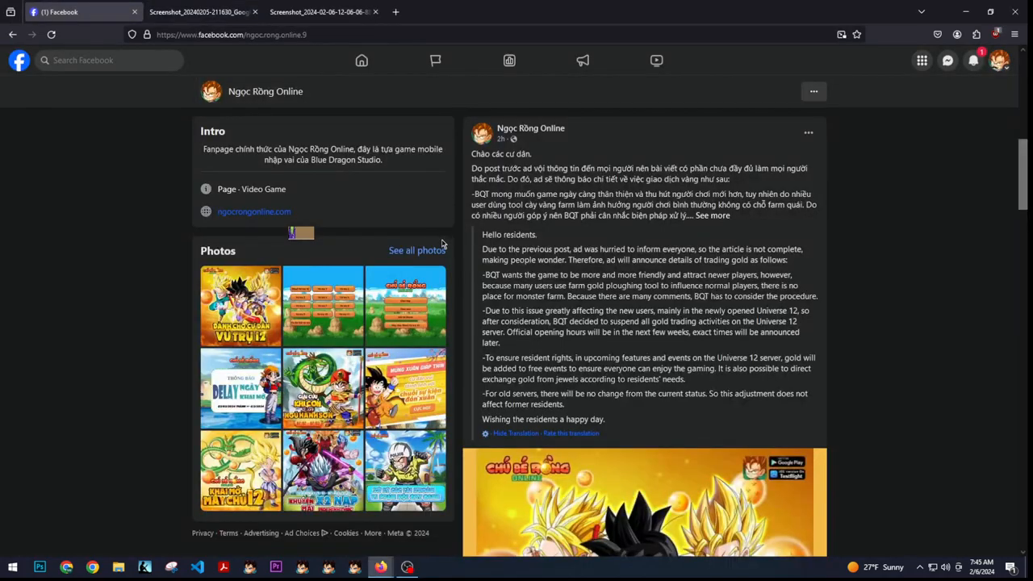
mouse_move(480, 389)
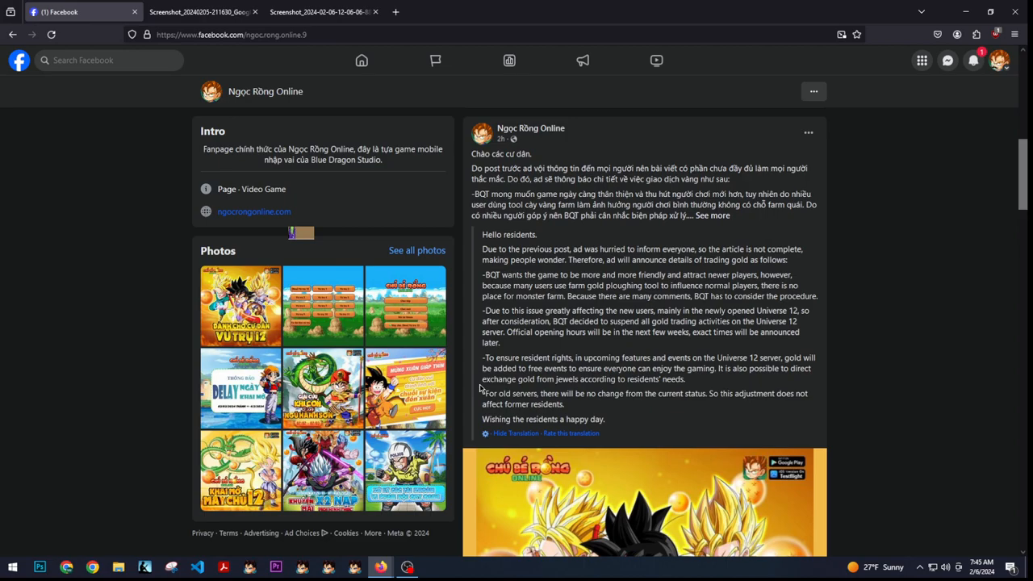
click(202, 12)
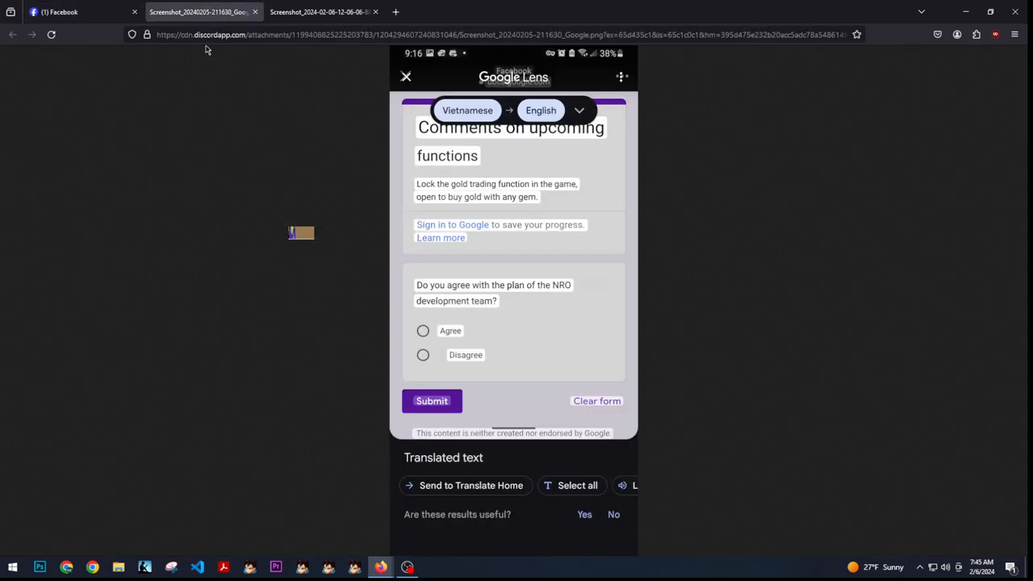
Return to the translated Ngọc Rồng Online gold-trading announcement on Facebook
click(76, 12)
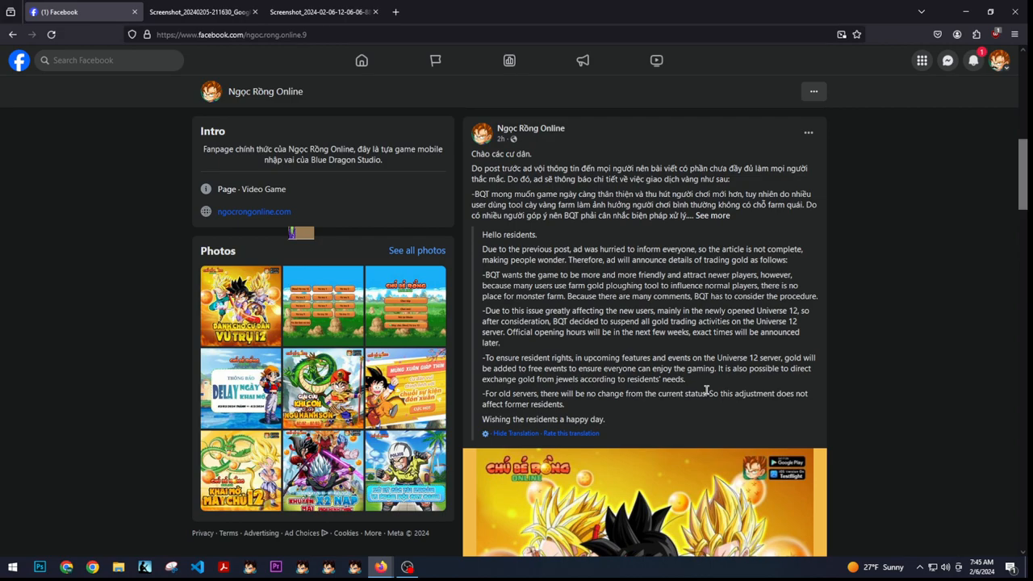
mouse_move(636, 437)
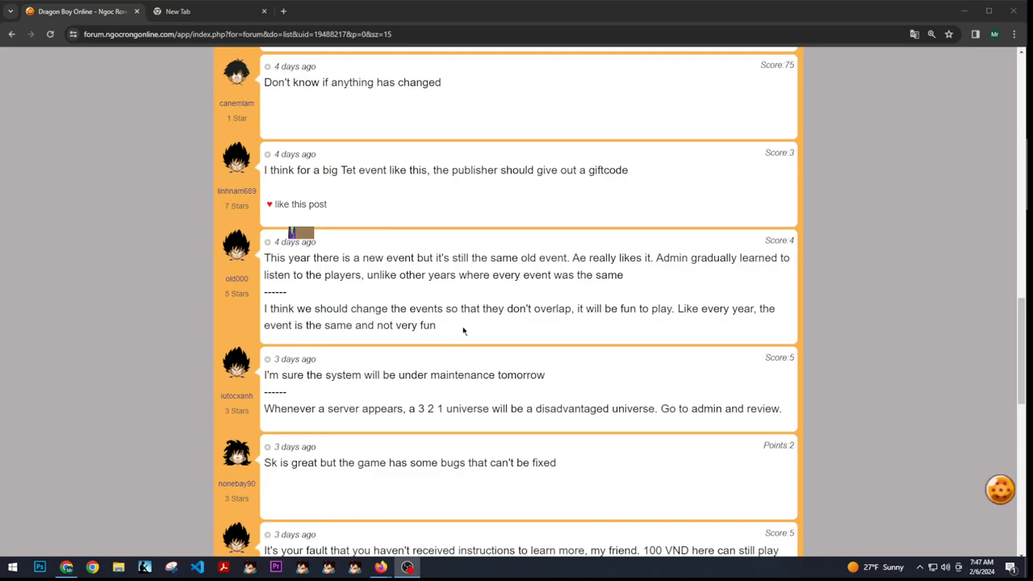
mouse_move(397, 260)
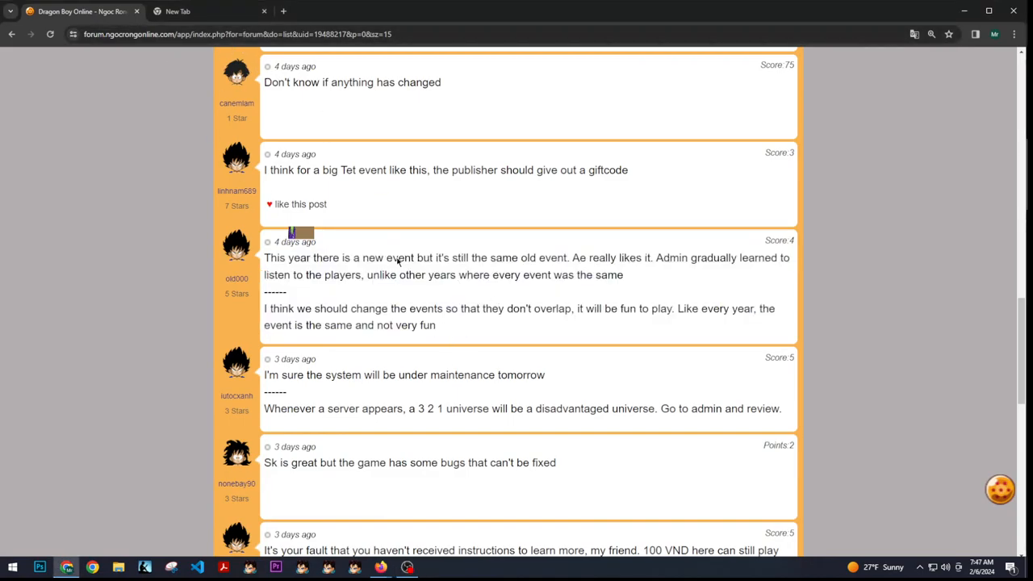
mouse_move(429, 331)
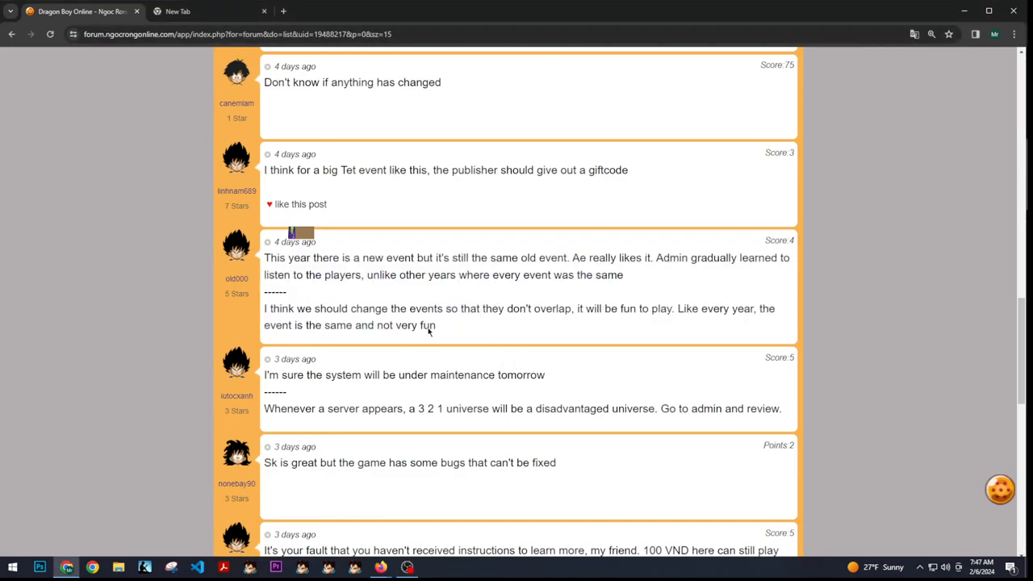
scroll(down, 3)
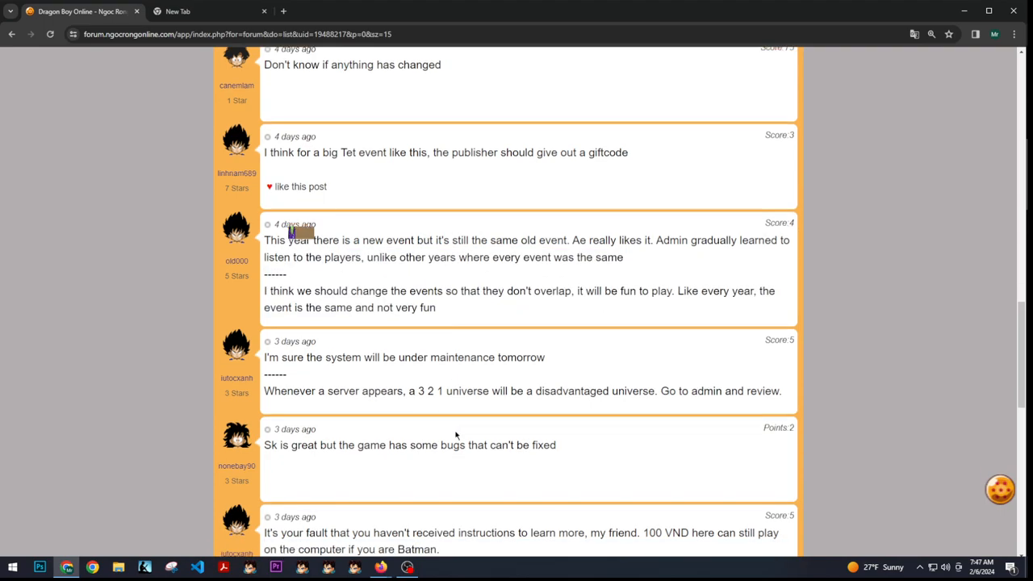
scroll(down, 3)
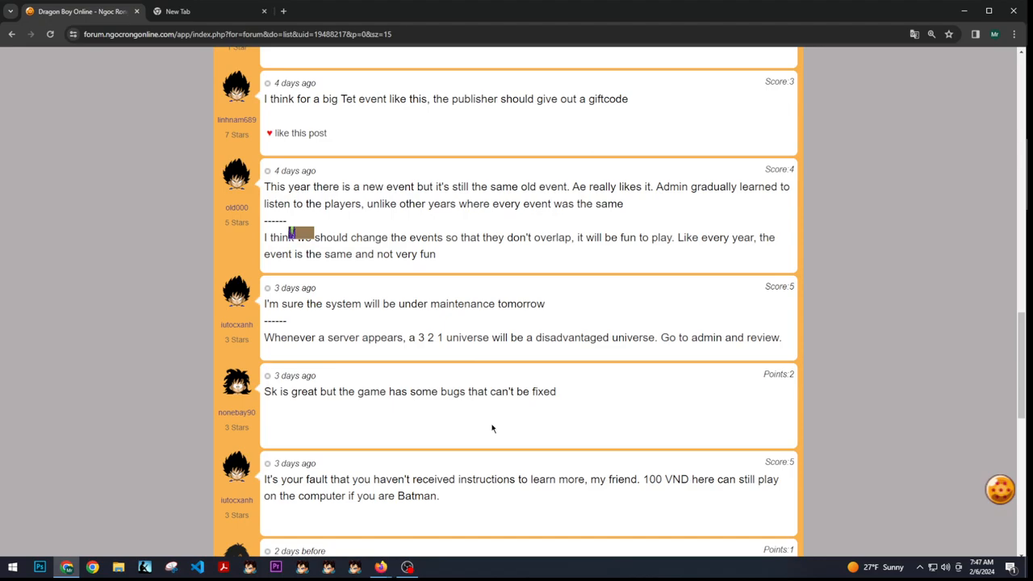
scroll(down, 3)
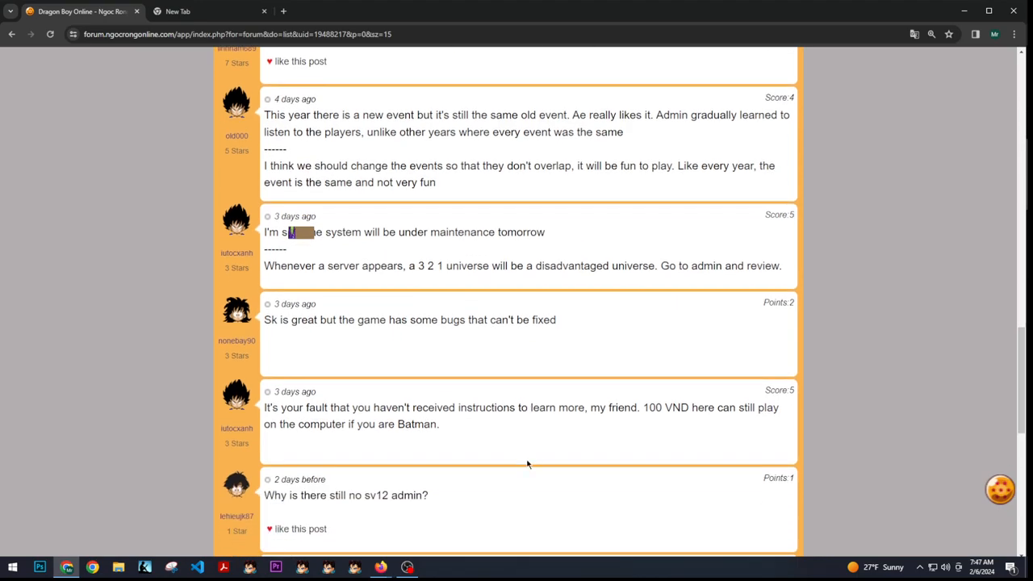
scroll(down, 3)
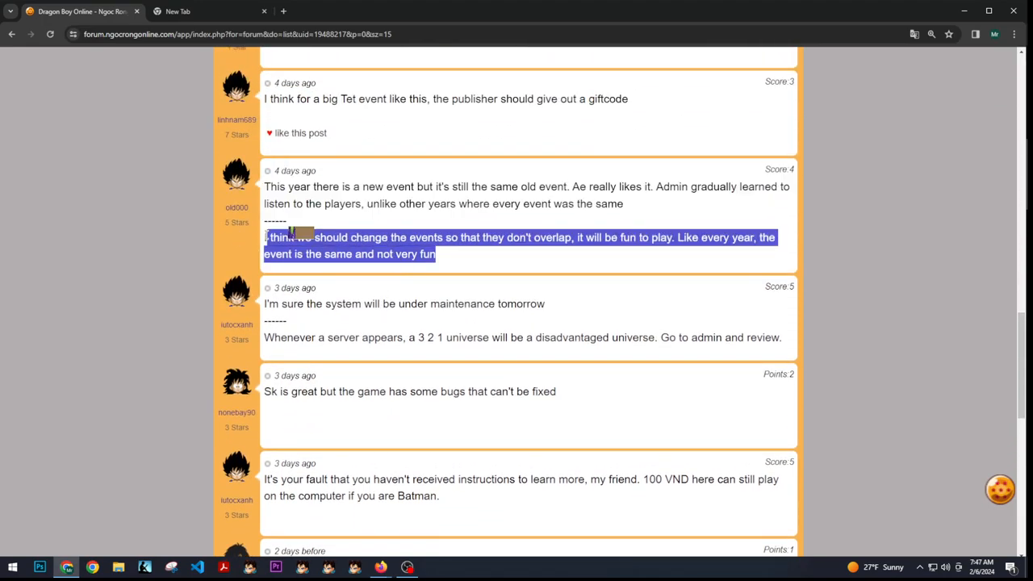
click(501, 253)
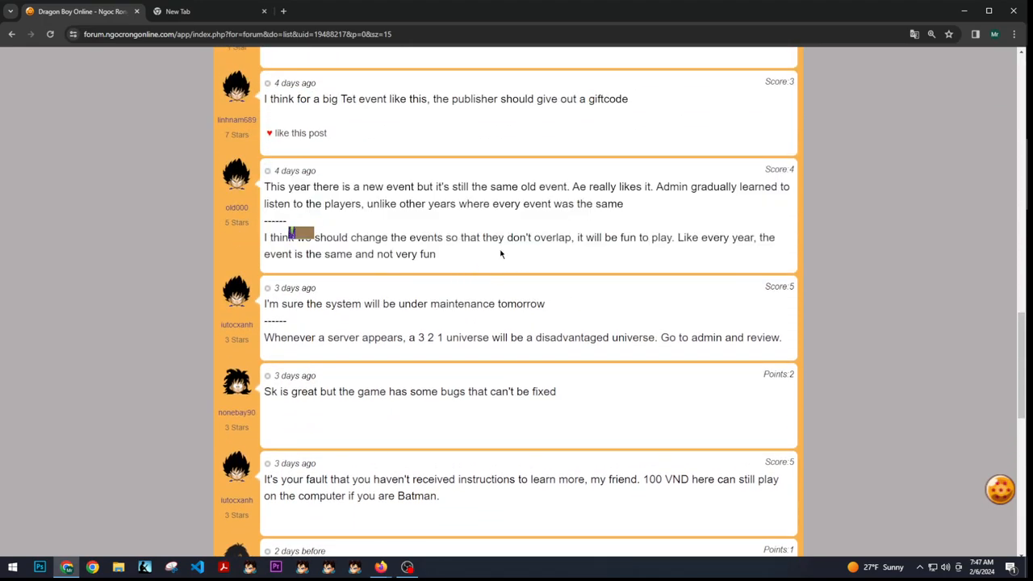
drag(290, 237, 436, 253)
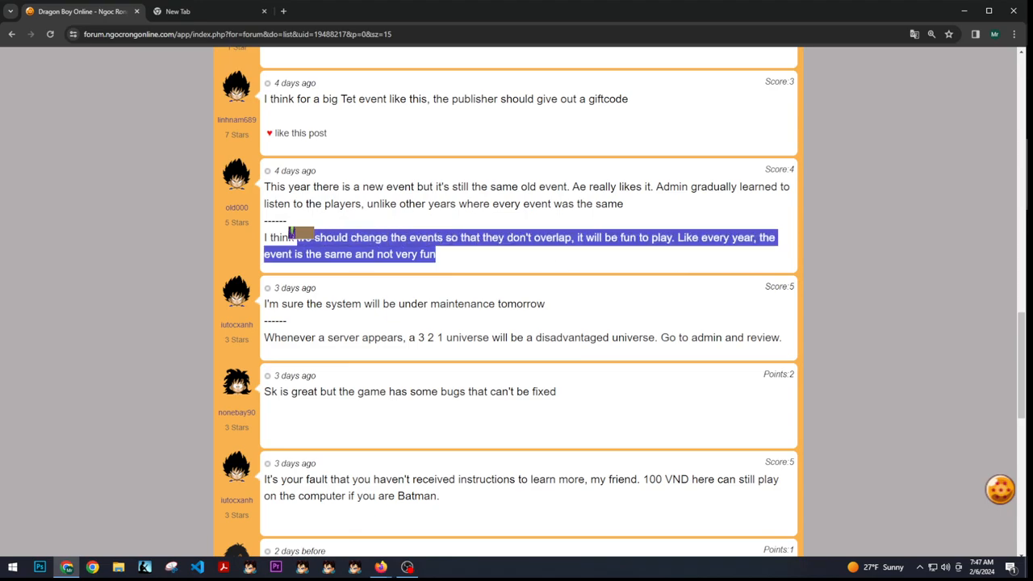
click(477, 267)
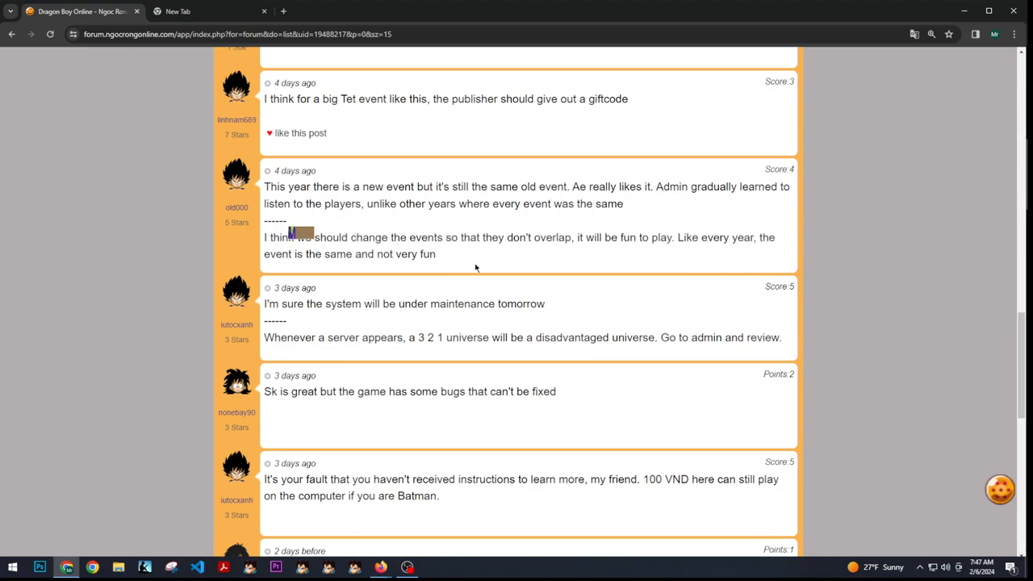
scroll(down, 3)
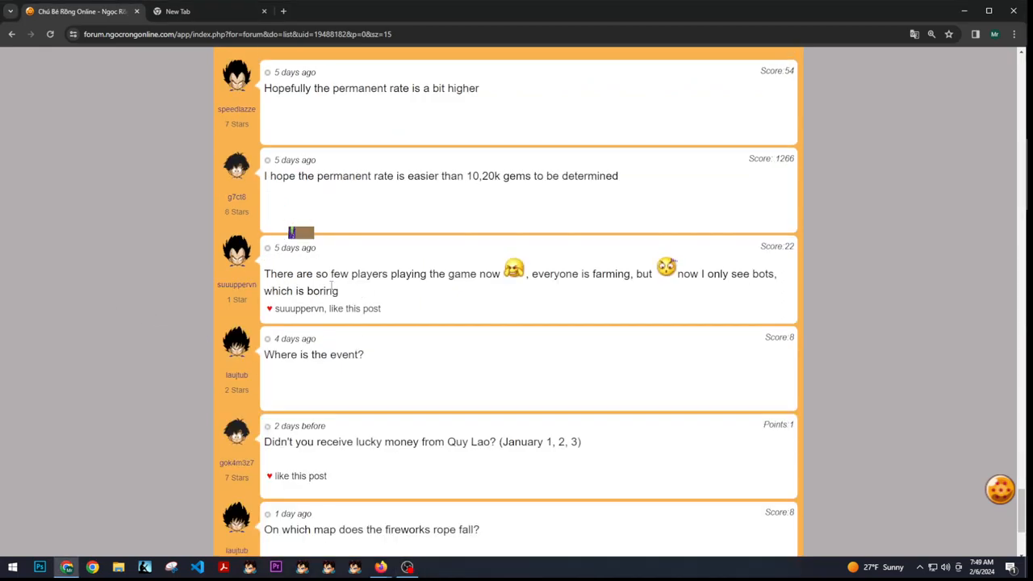
Highlight and clear the few-players comment, then scroll through the Tet event post
drag(264, 274, 339, 290)
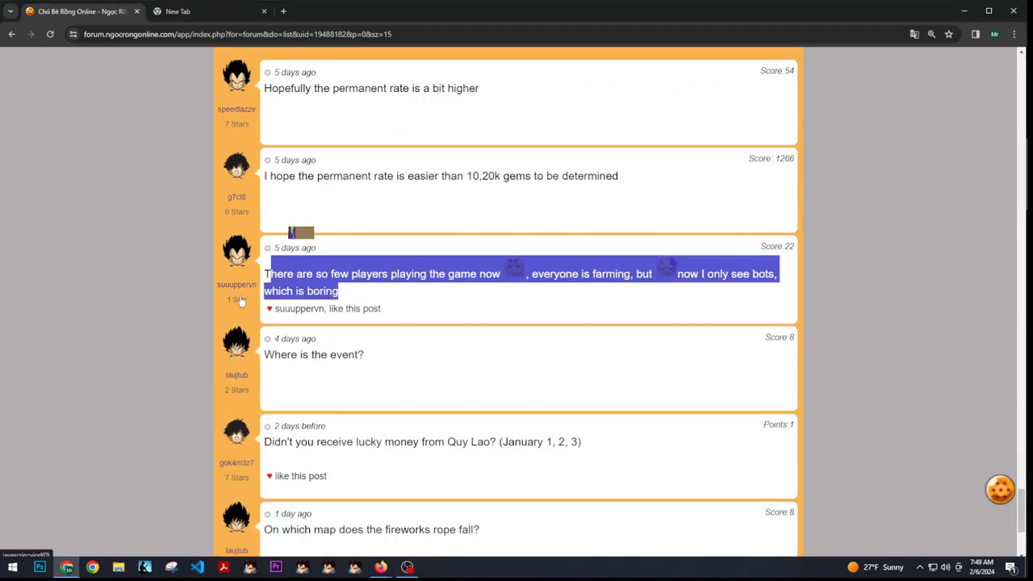
click(346, 298)
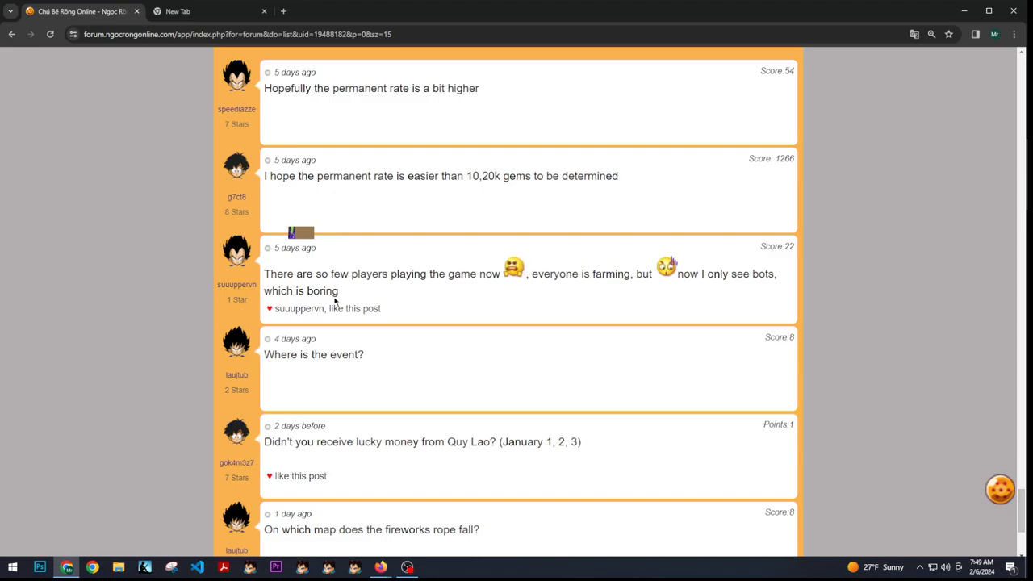
mouse_move(236, 306)
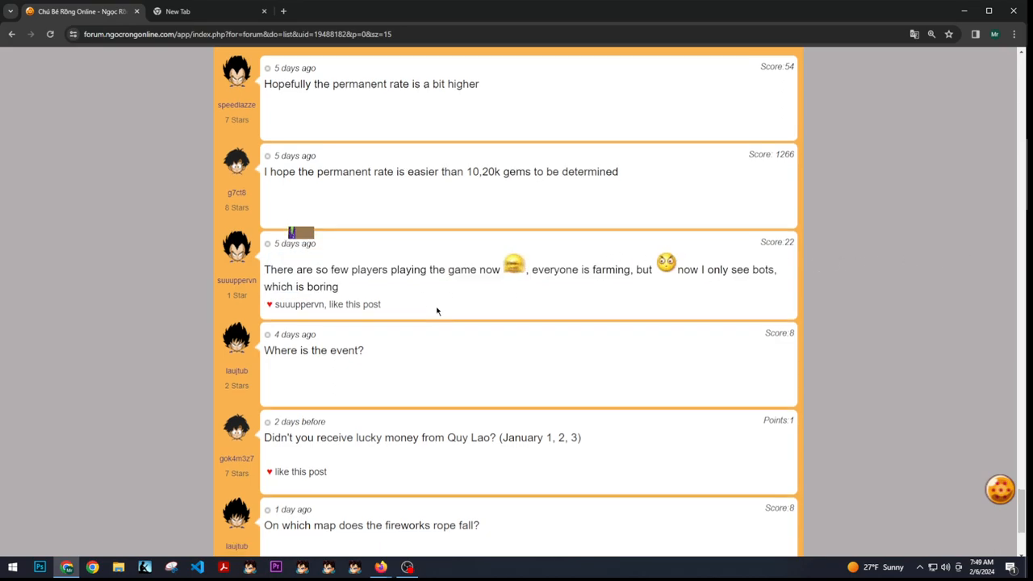
scroll(down, 3)
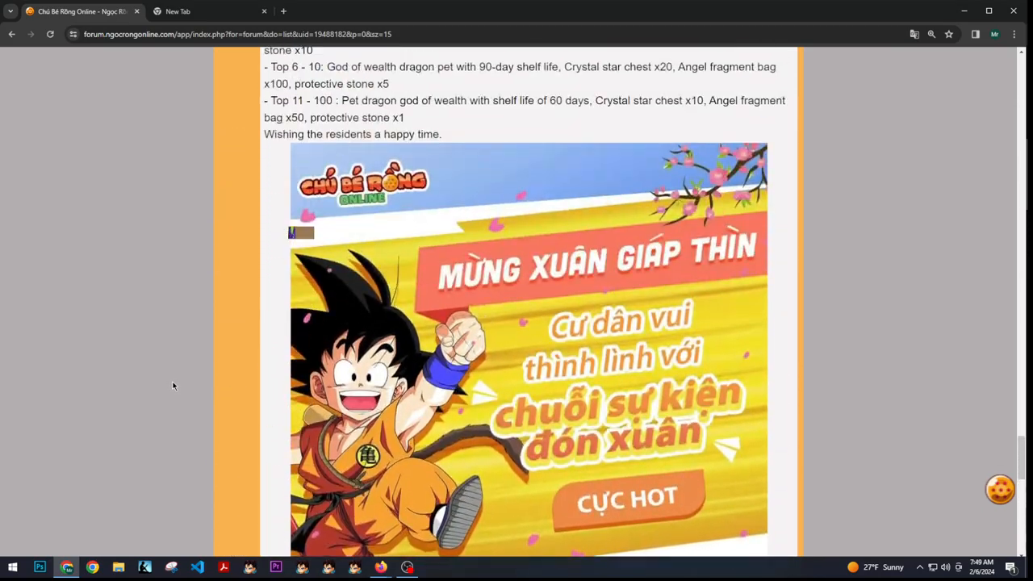
scroll(down, 3)
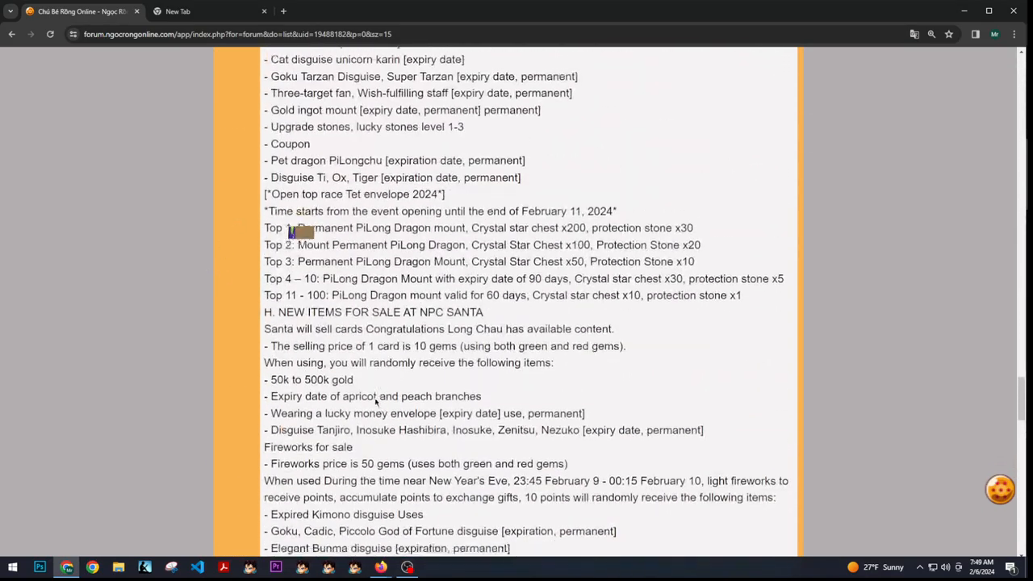
scroll(down, 3)
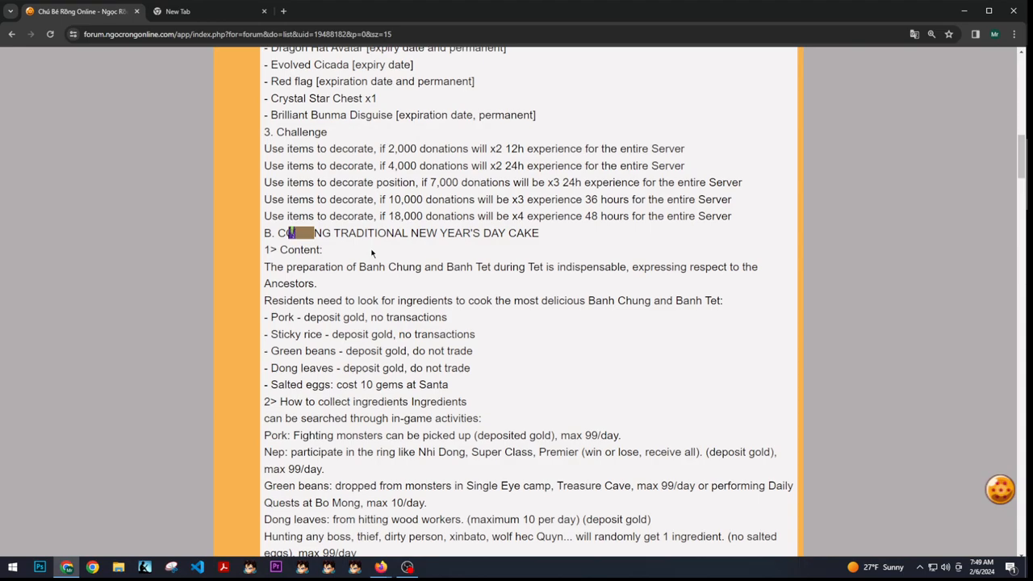
scroll(up, 3)
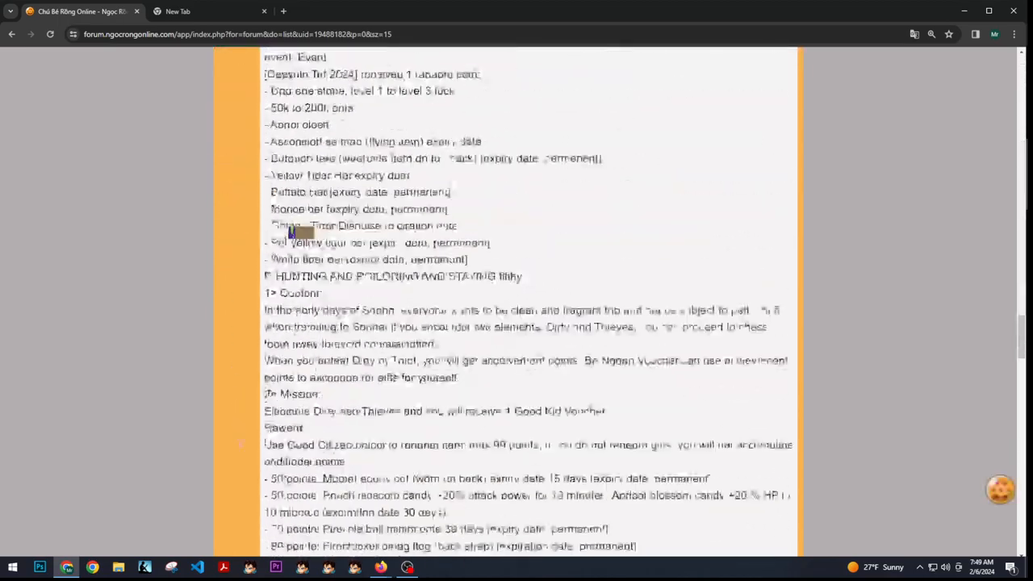
scroll(down, 3)
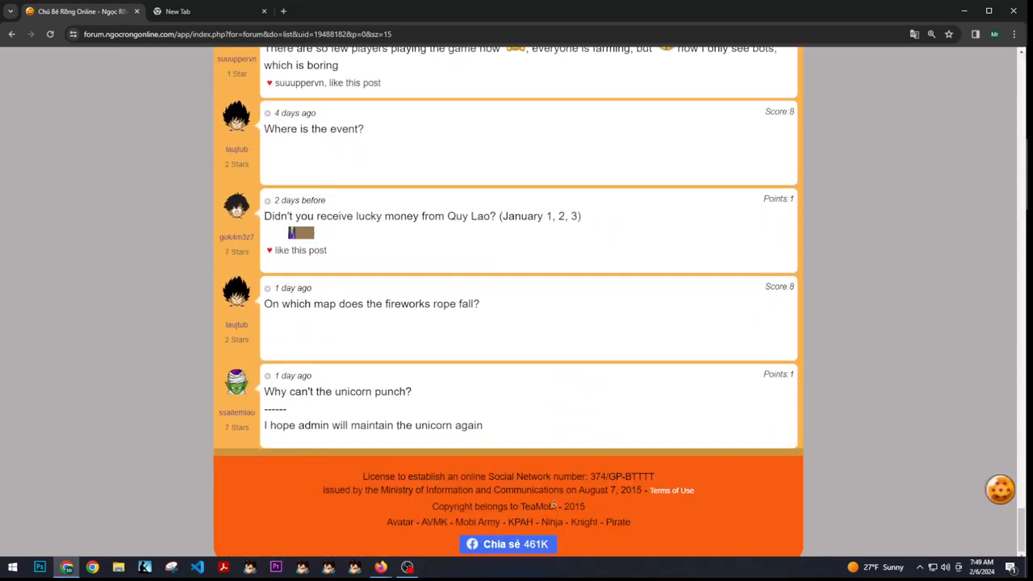
scroll(up, 3)
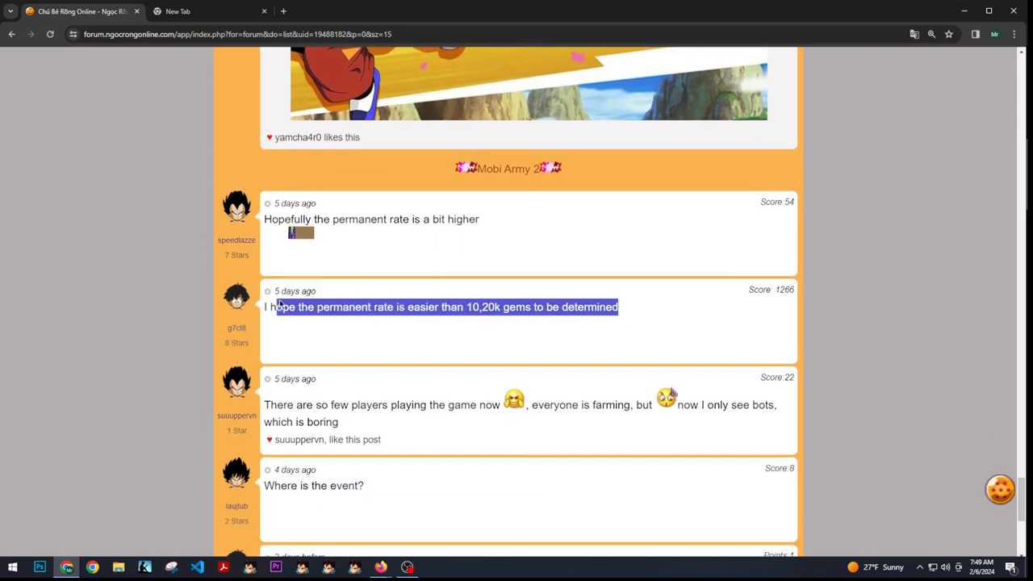
Deselect the permanent-rate comment and scroll through the Tet cake-cooking event details
click(641, 313)
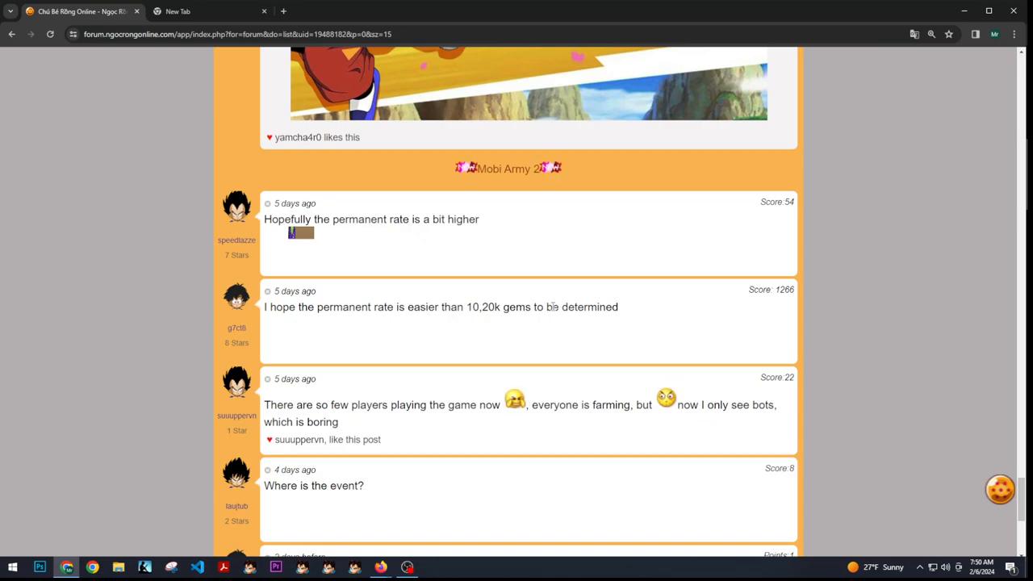
scroll(up, 3)
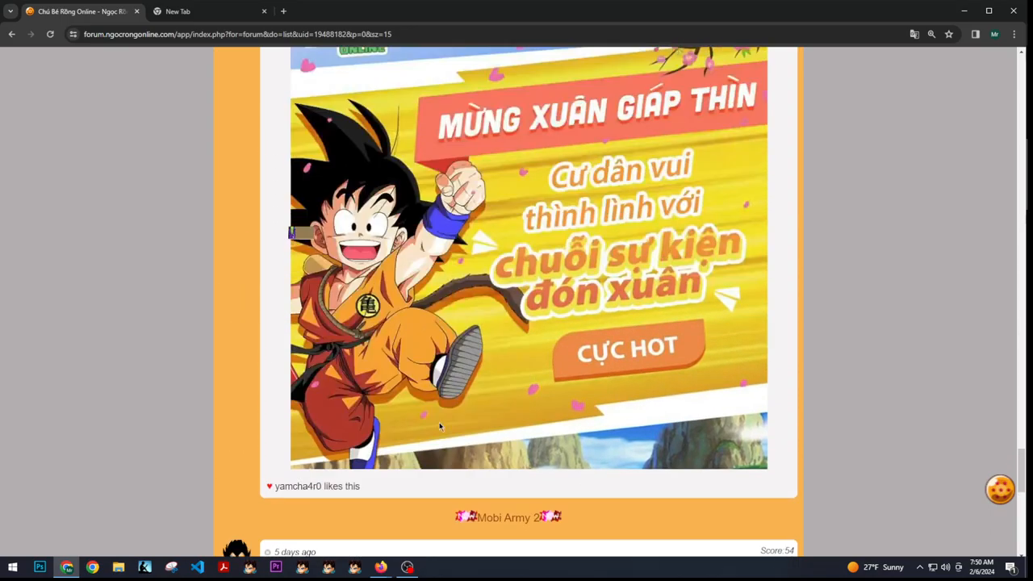
scroll(down, 3)
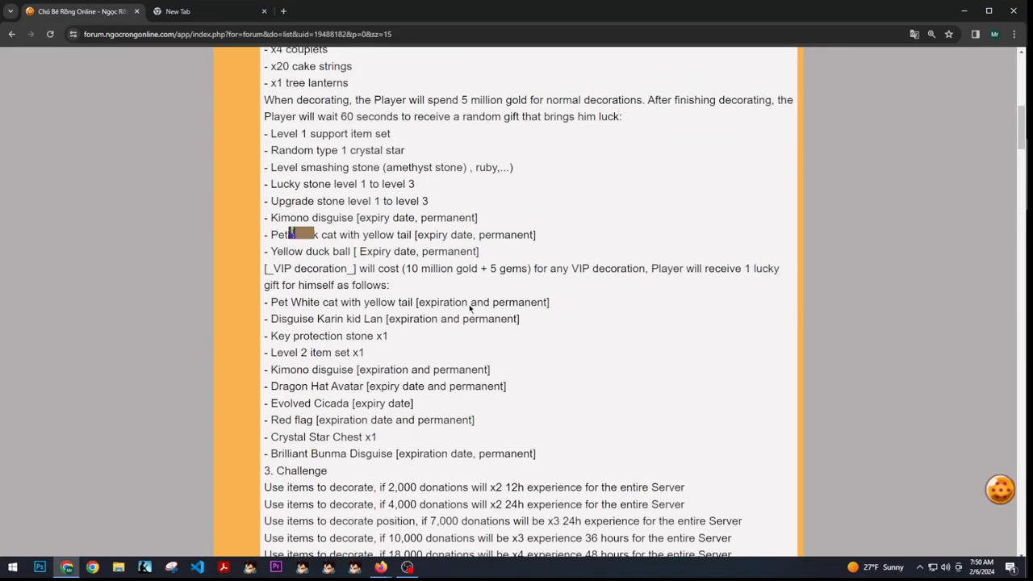
scroll(up, 3)
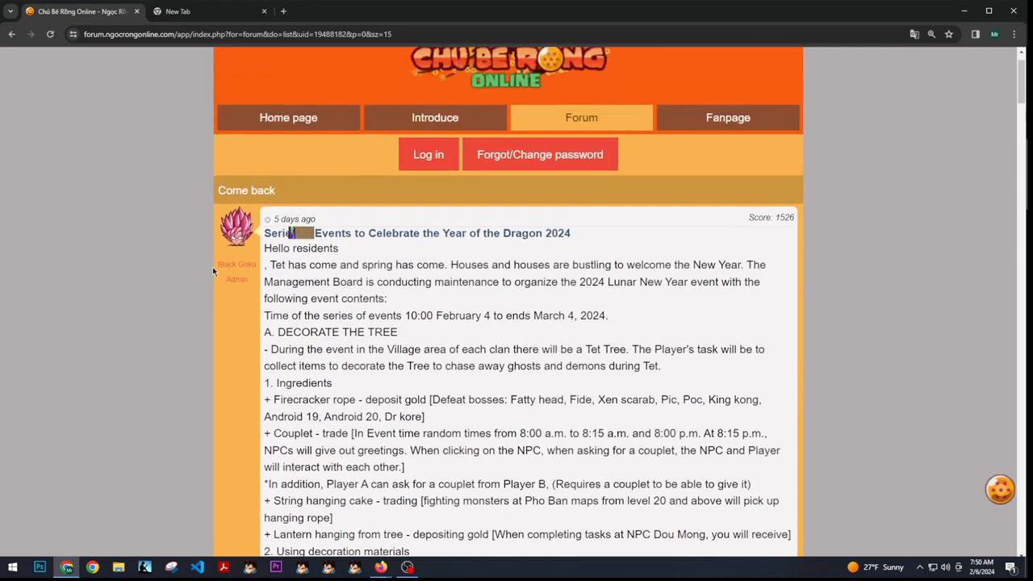
scroll(down, 3)
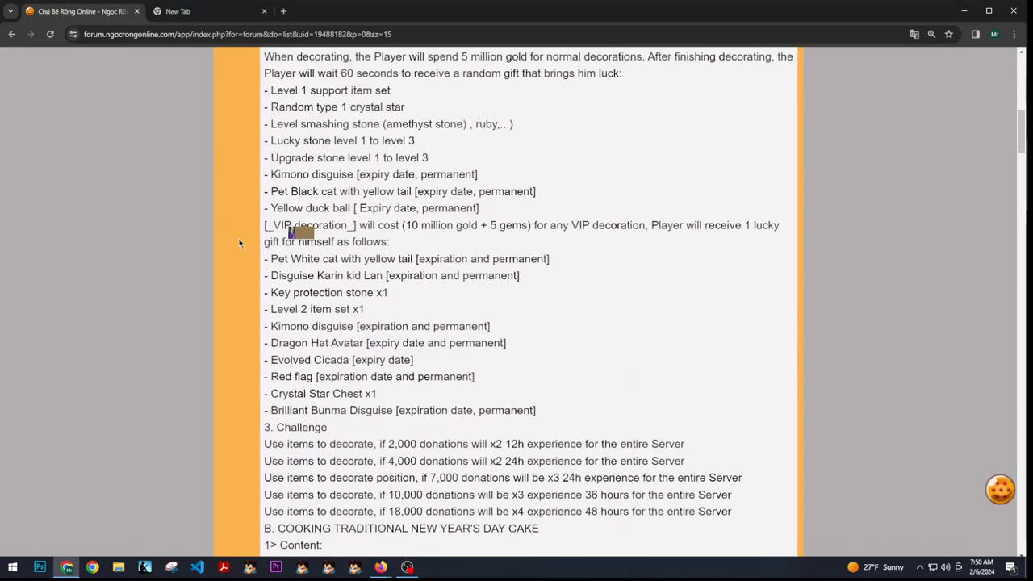
scroll(down, 3)
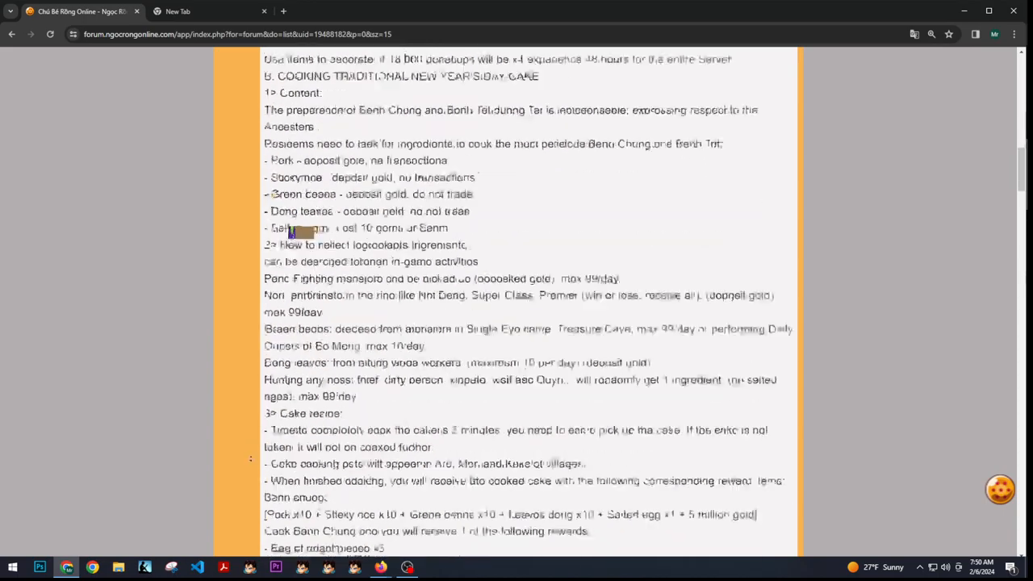
scroll(down, 3)
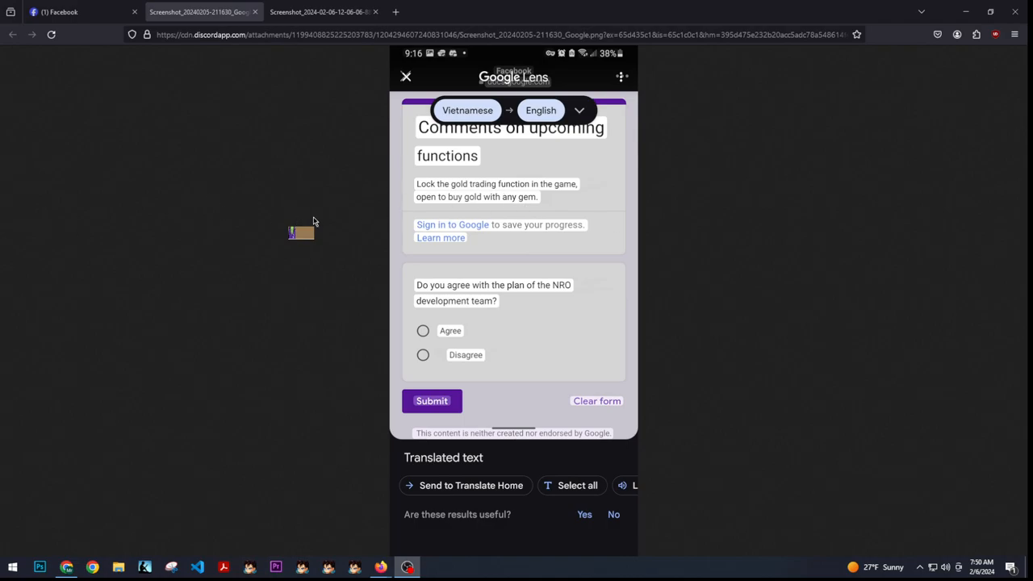
mouse_move(588, 248)
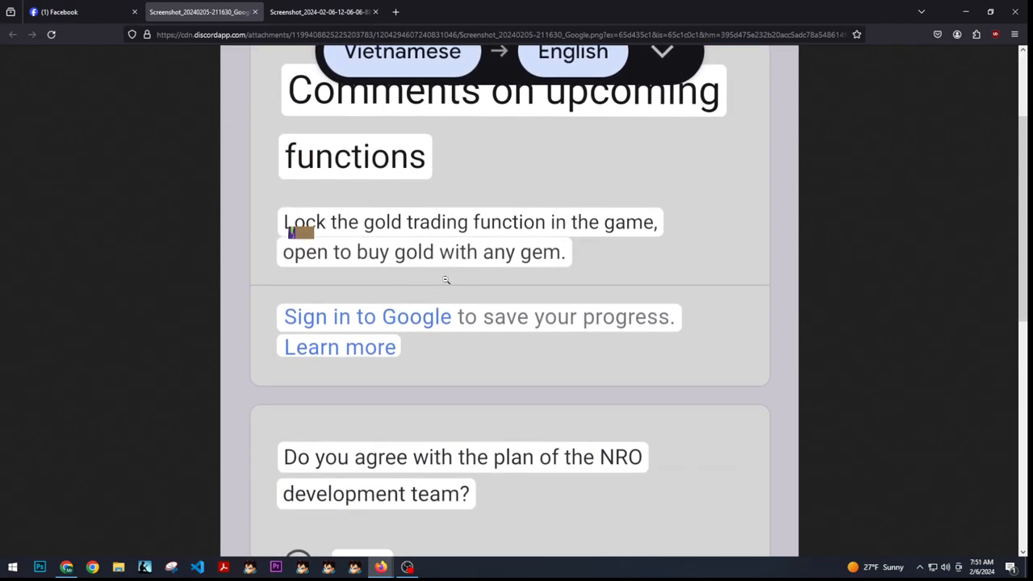
mouse_move(543, 303)
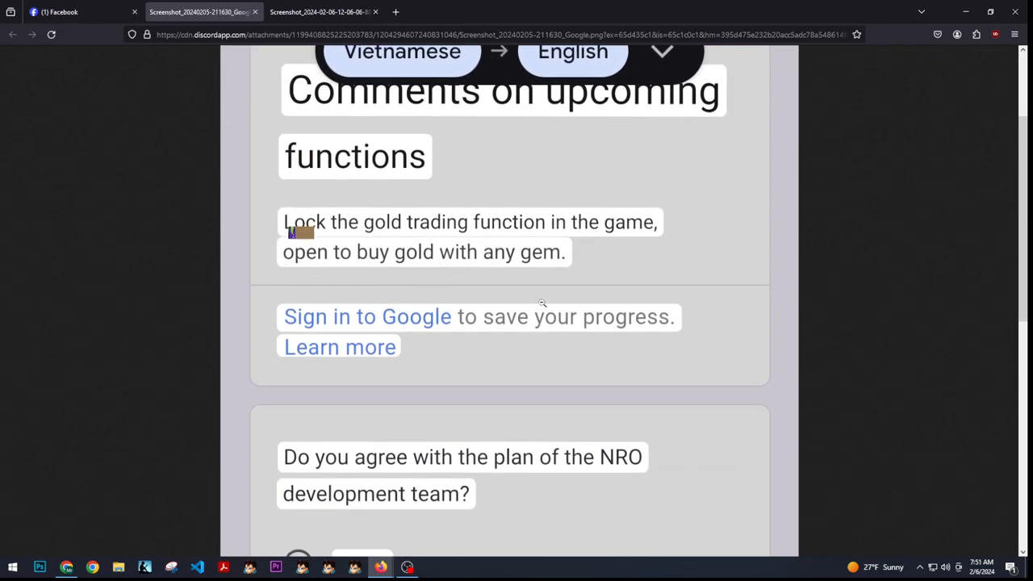
Scroll the enlarged survey screenshot down to its Agree/Disagree question on the NRO plan
scroll(down, 3)
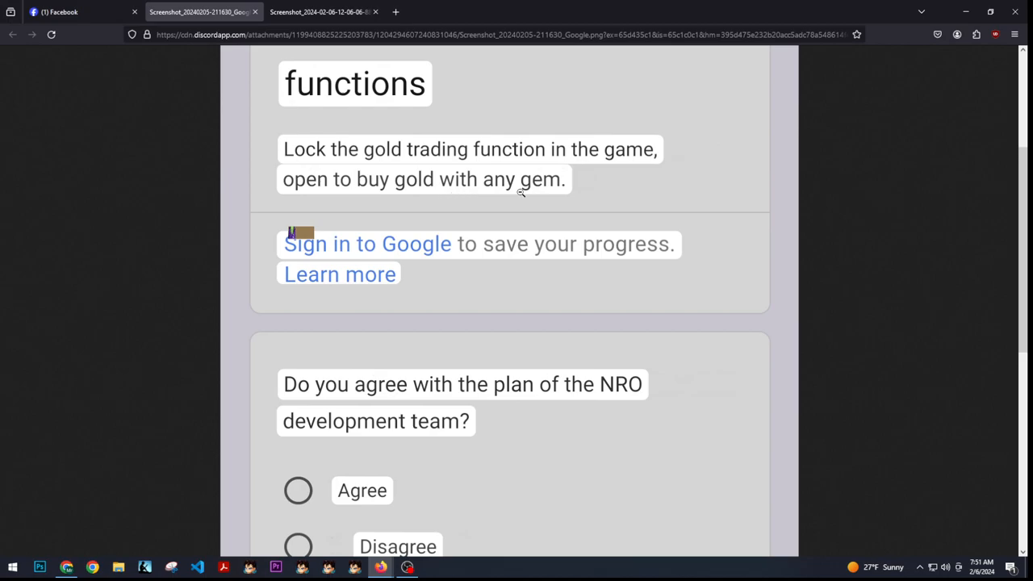
scroll(down, 3)
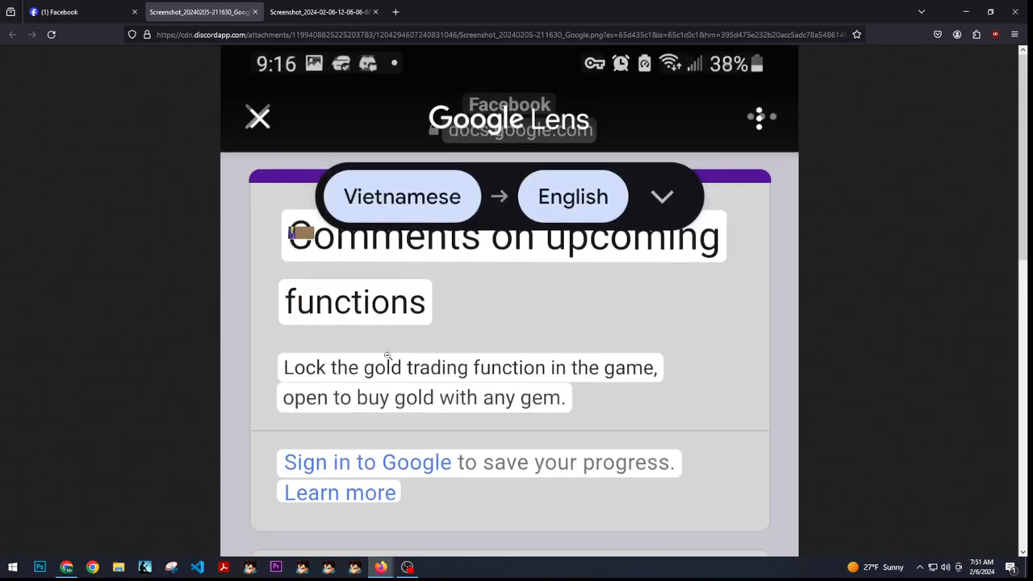
scroll(down, 3)
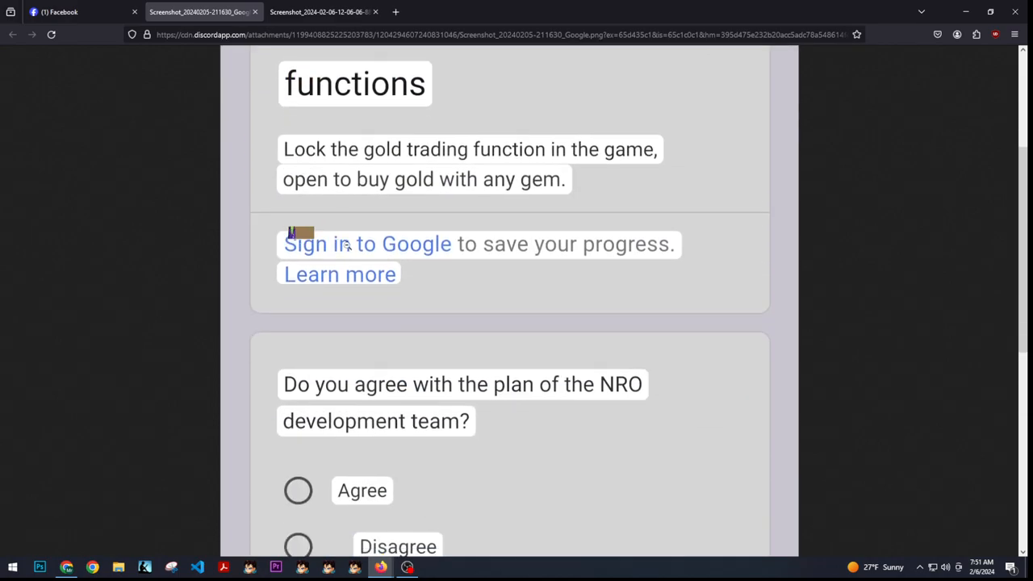
mouse_move(405, 281)
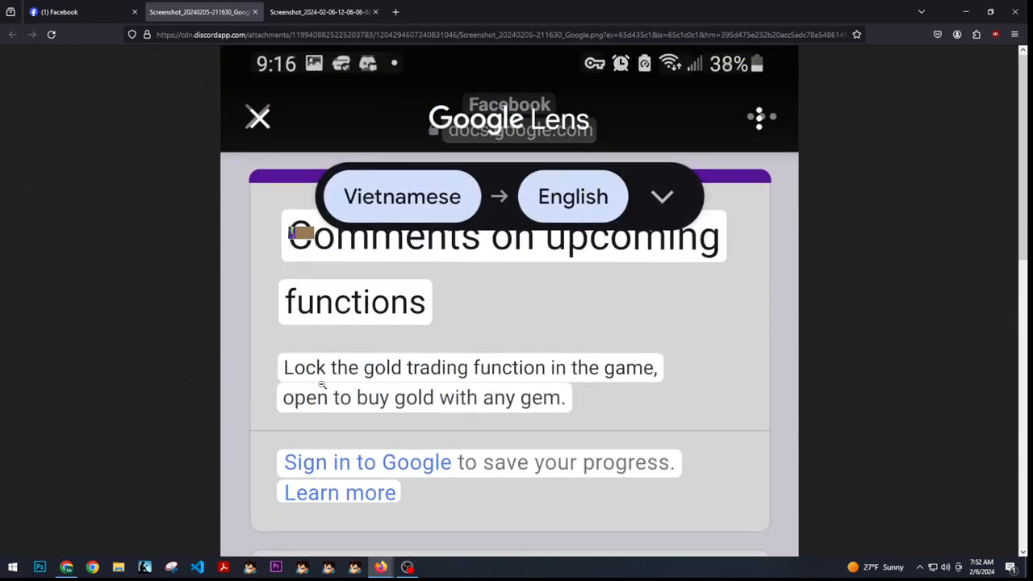
scroll(down, 3)
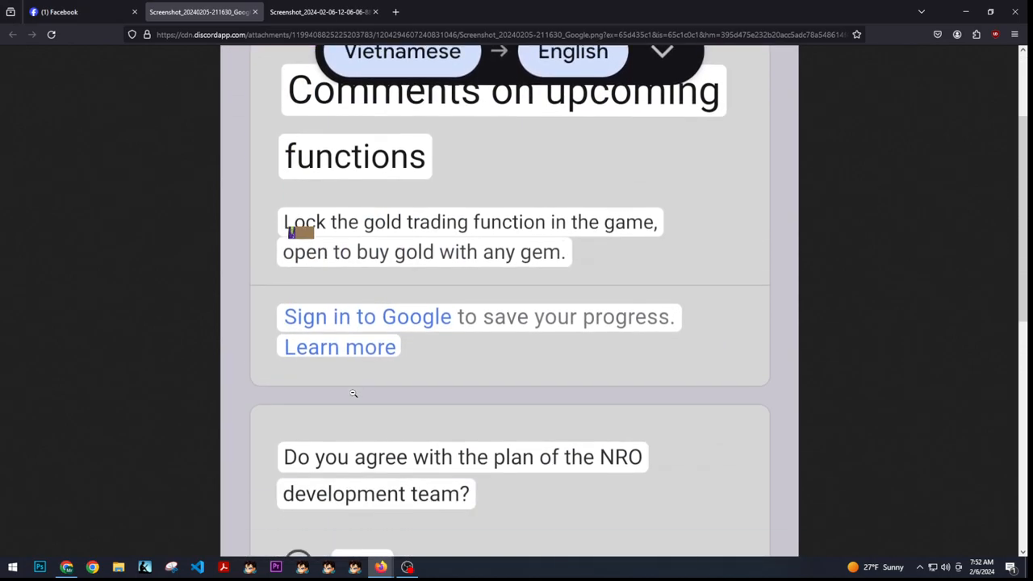
scroll(down, 3)
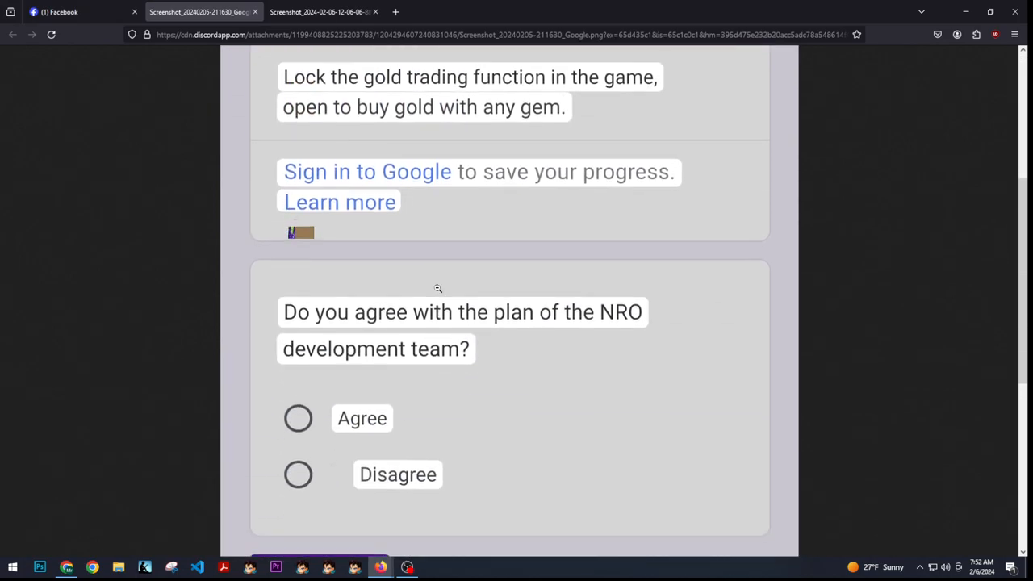